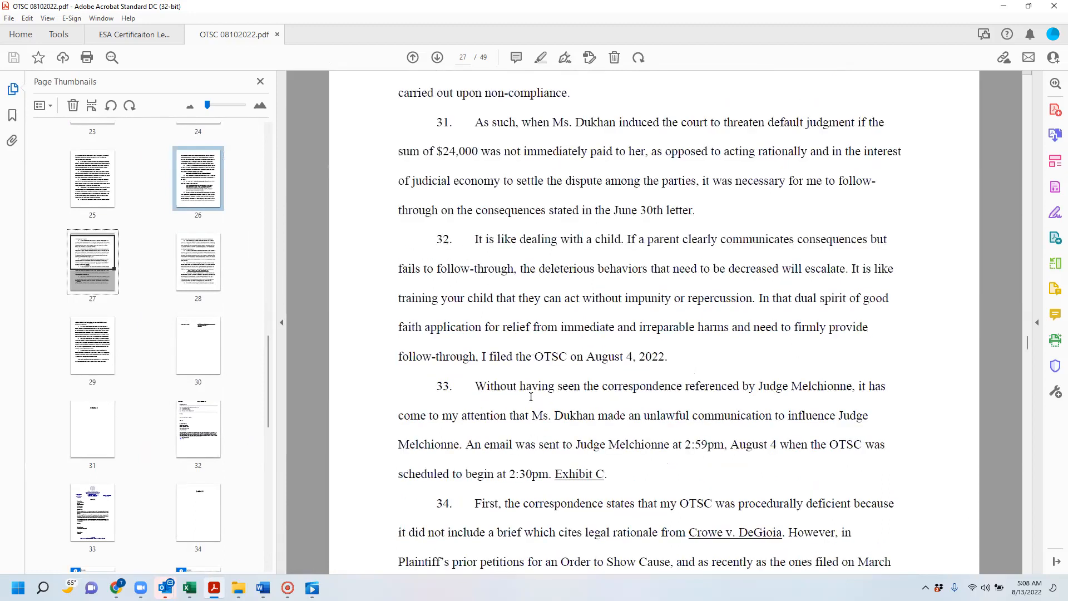
{"action": "scroll", "scroll_direction": "down", "scroll_amount": 3}
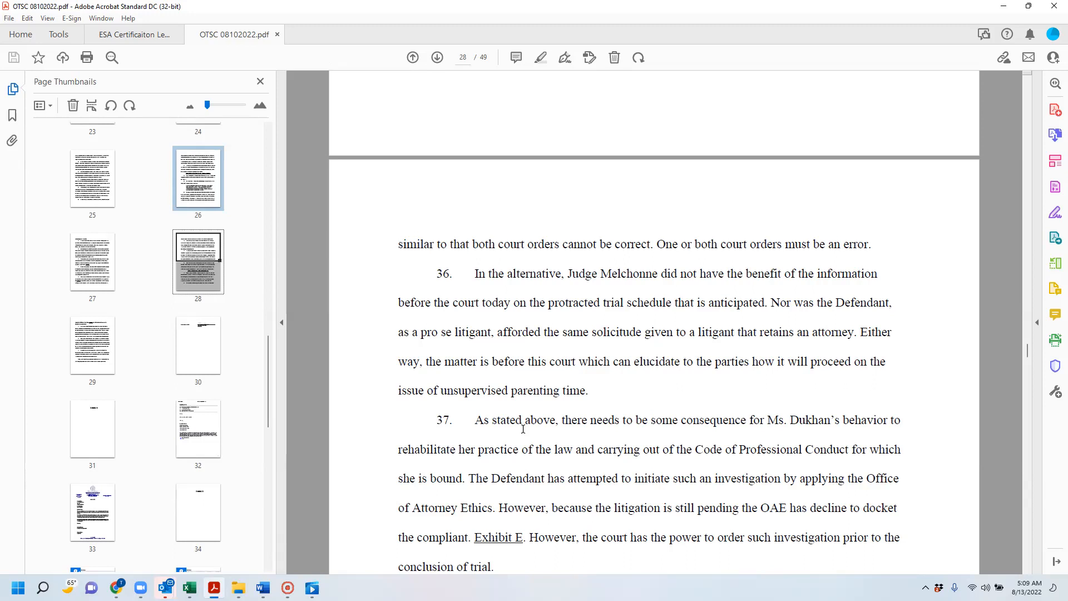
{"action": "scroll", "scroll_direction": "down", "scroll_amount": 3}
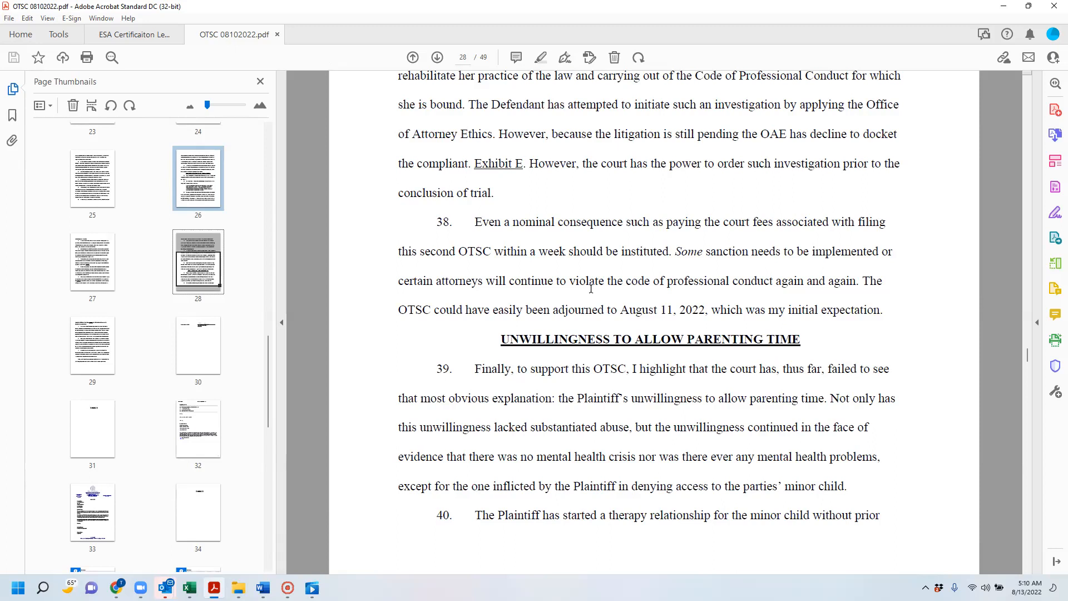
{"action": "scroll", "scroll_direction": "down", "scroll_amount": 3}
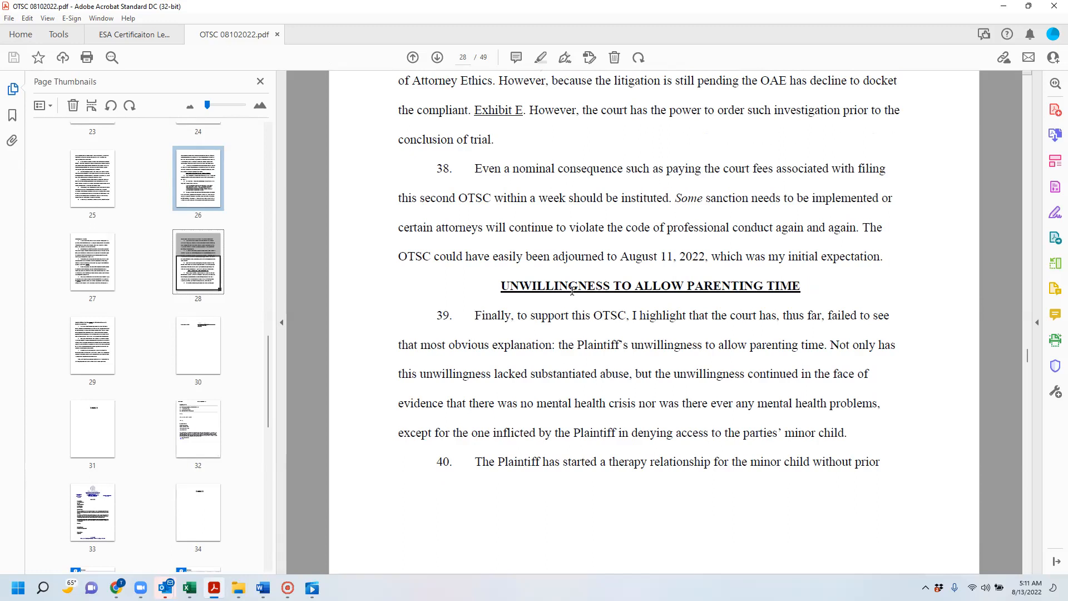